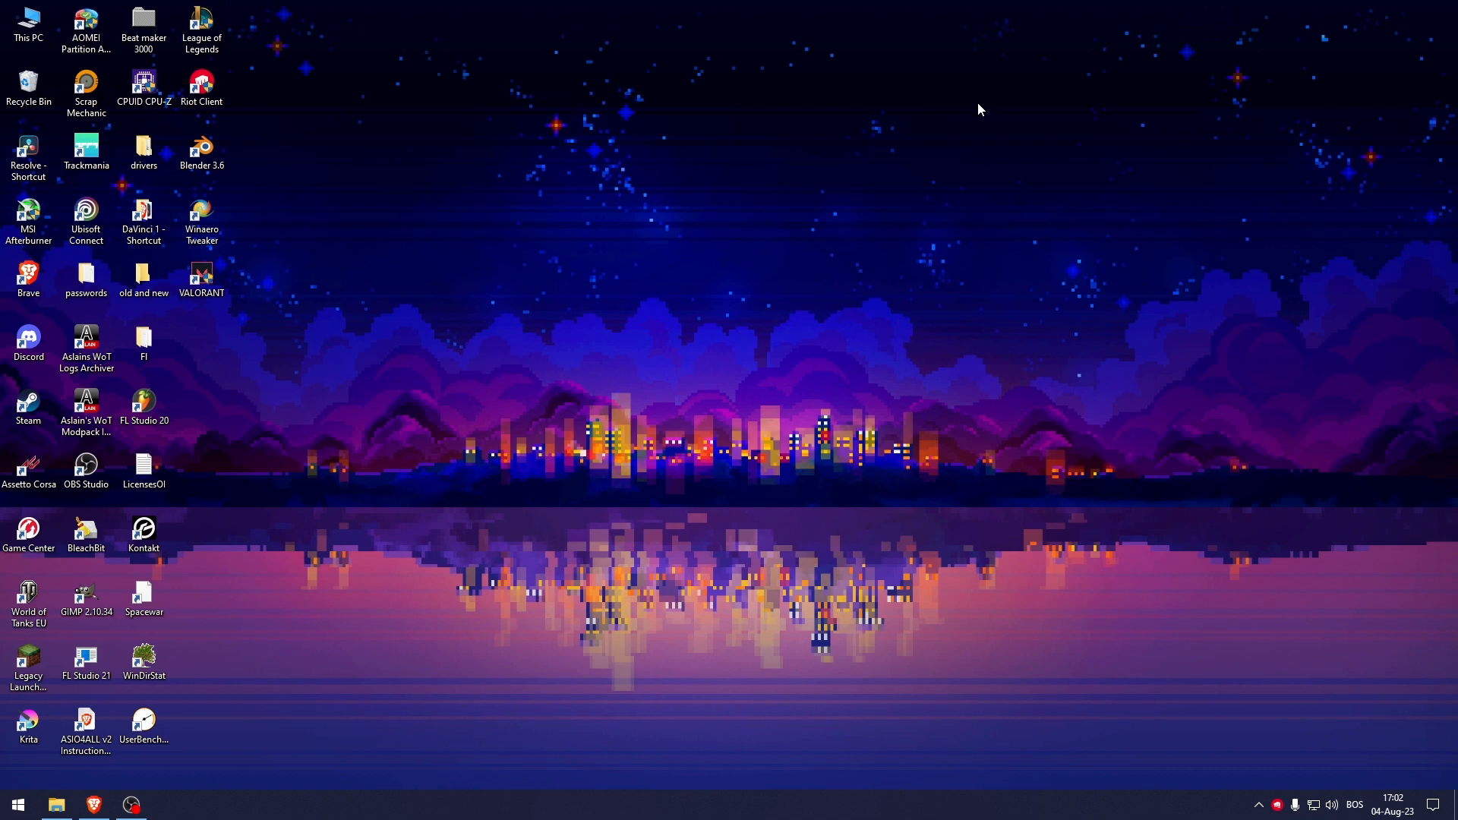
- Launch Services from Start search and scroll the list down to the vgc service
click(17, 805)
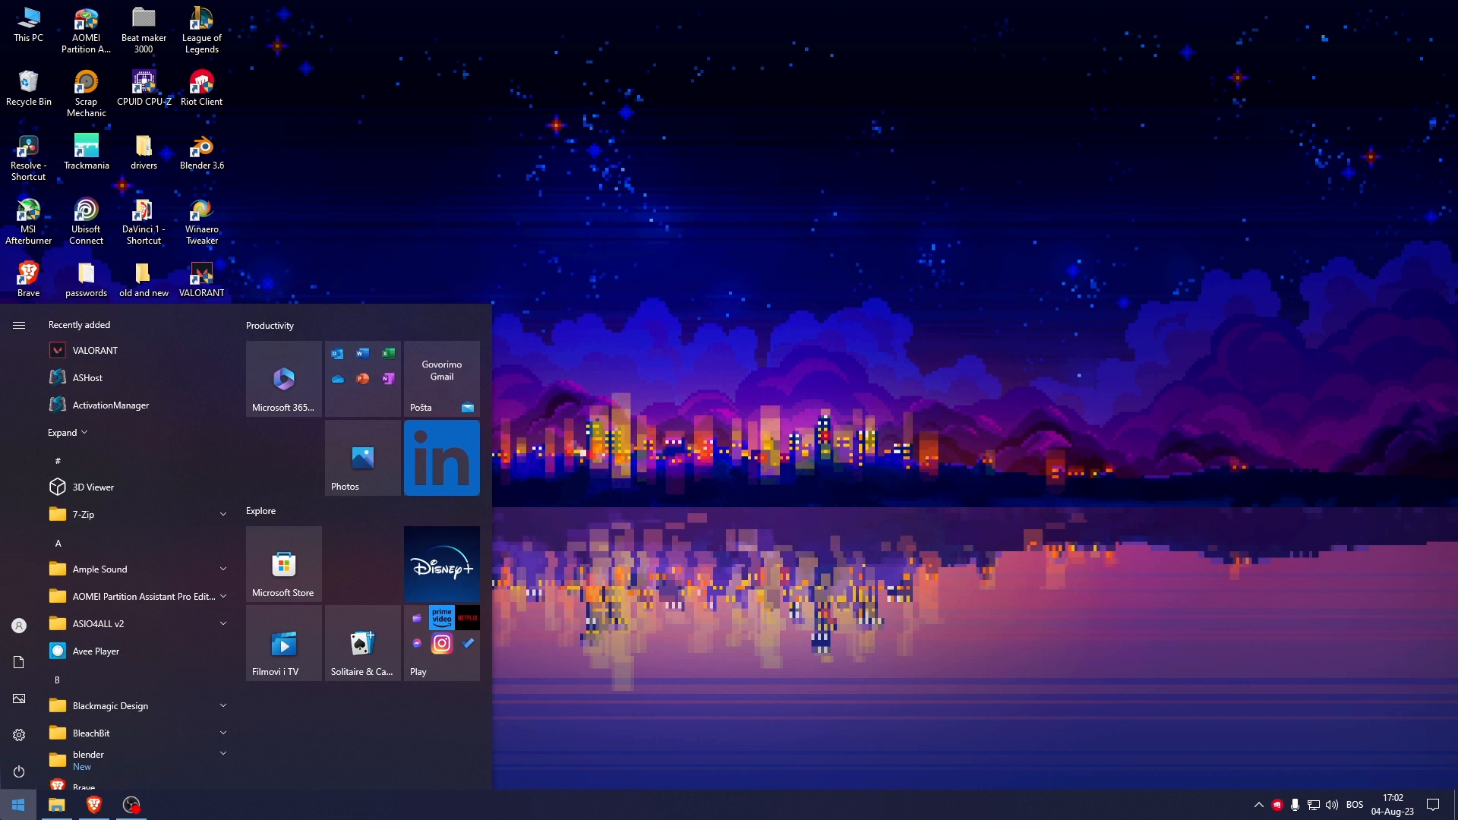
text(services)
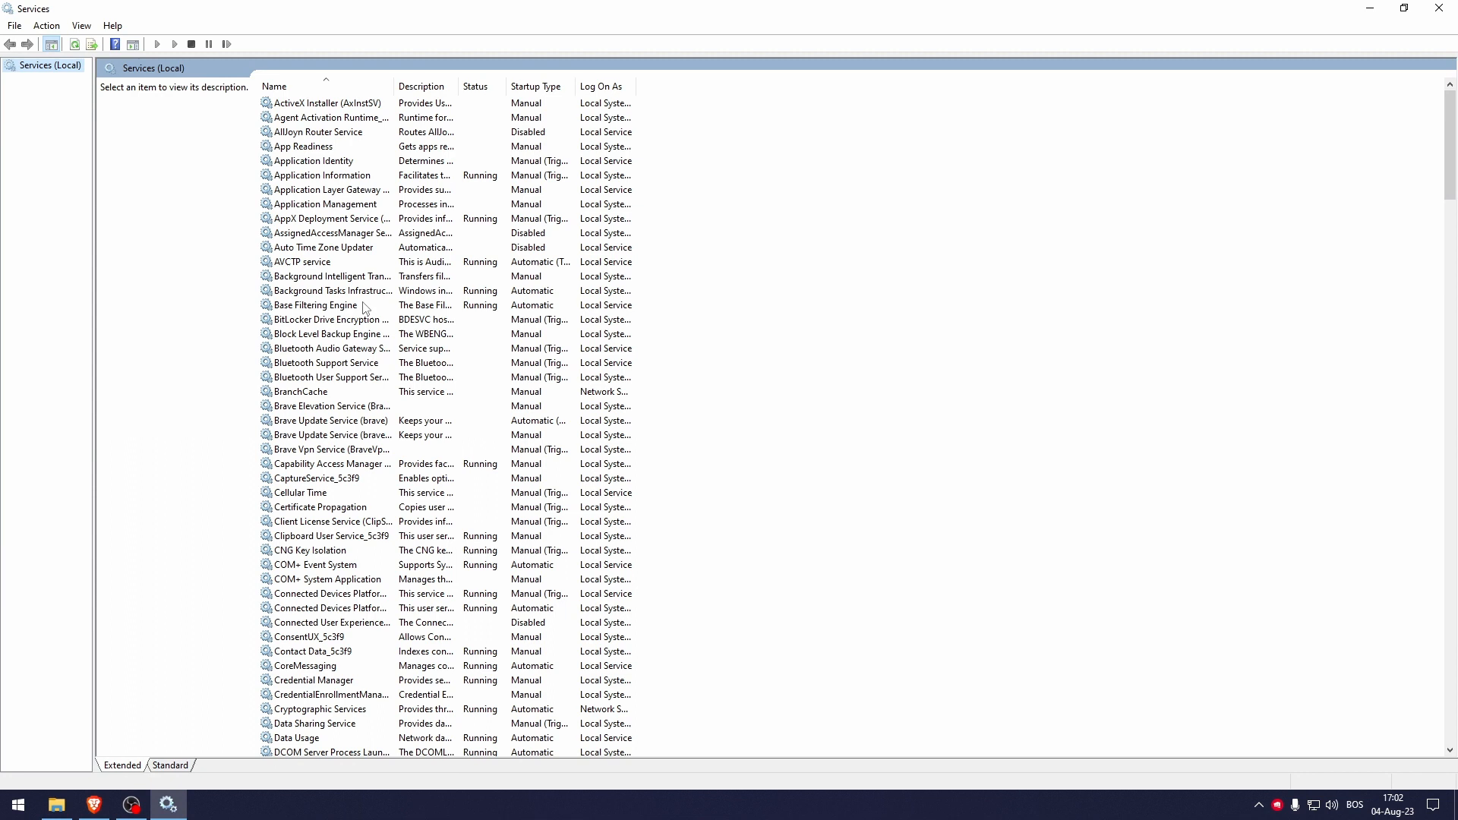
scroll(down, 3)
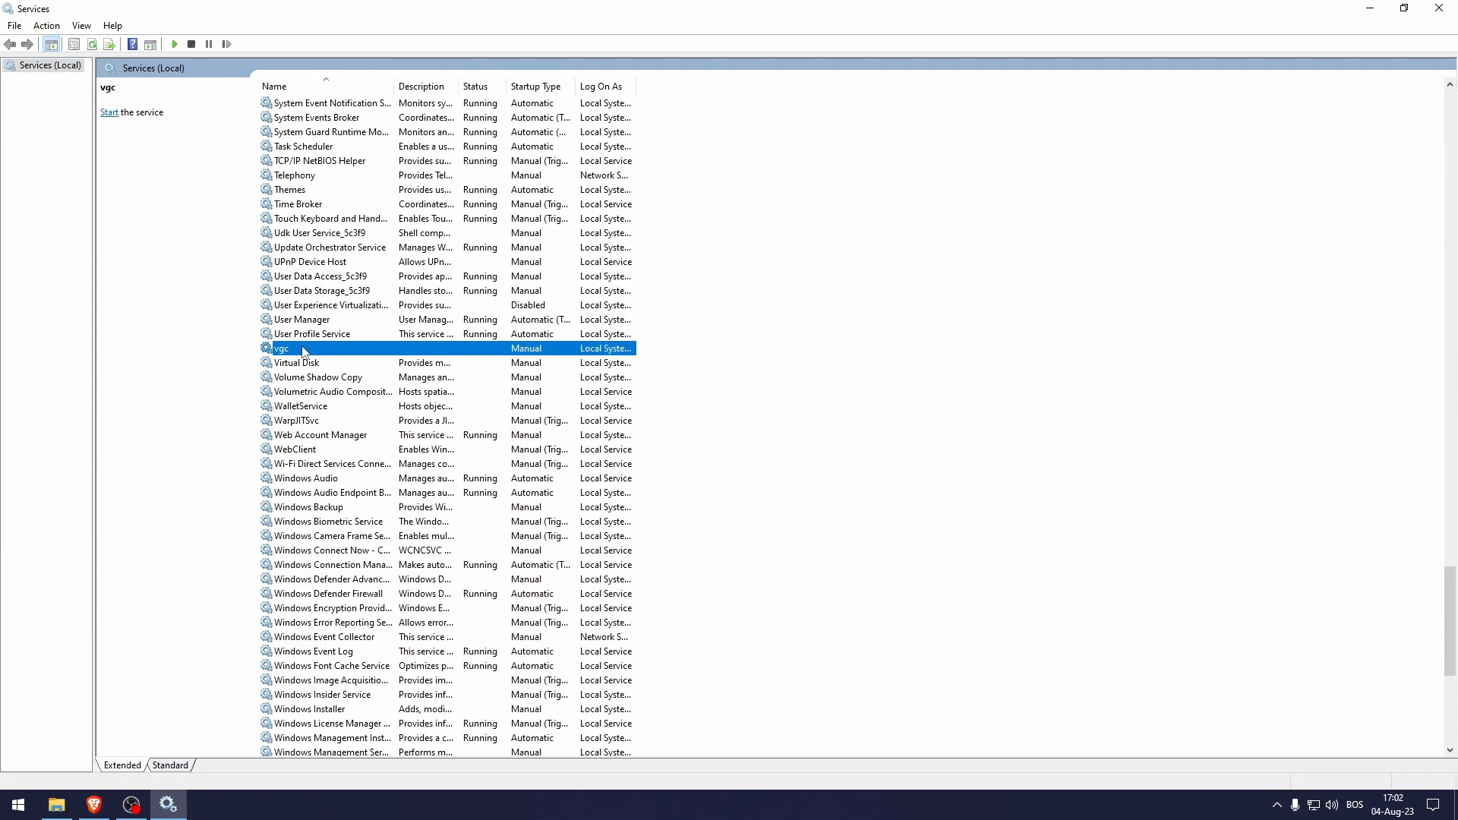
- Set vgc's startup type to Automatic, apply it, and start the service
double_click(307, 348)
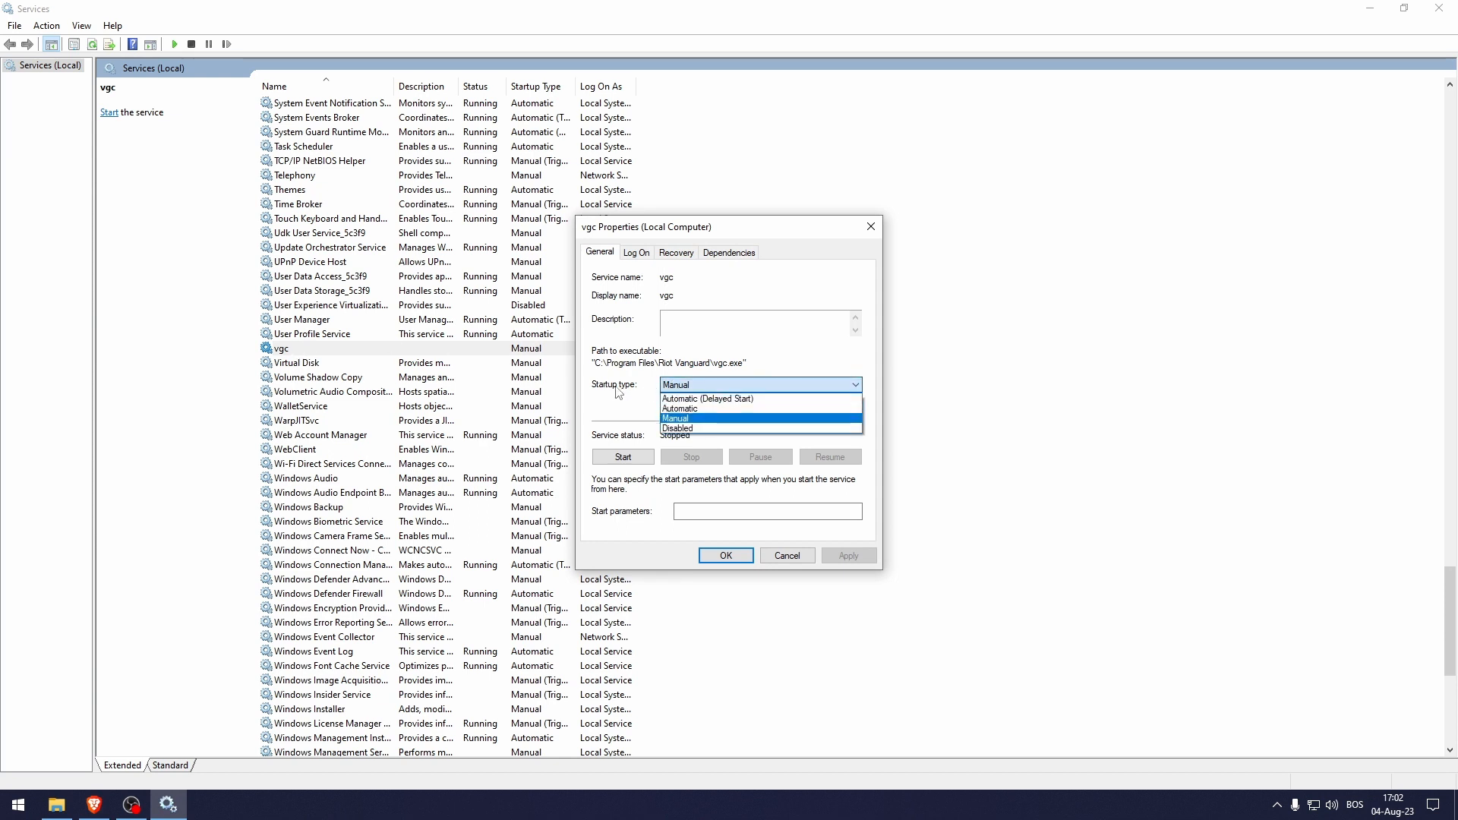
mouse_move(706, 409)
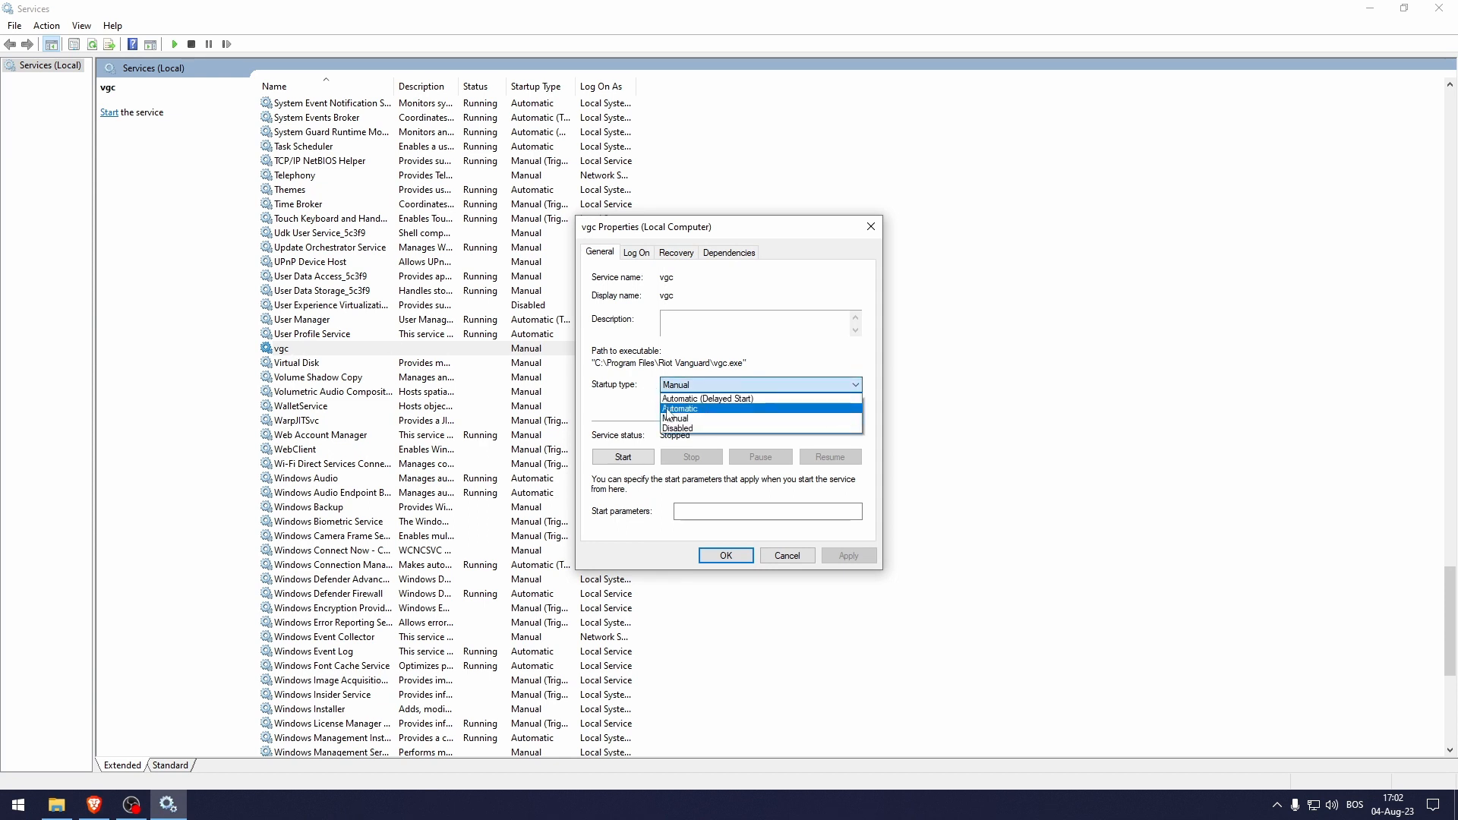
click(679, 408)
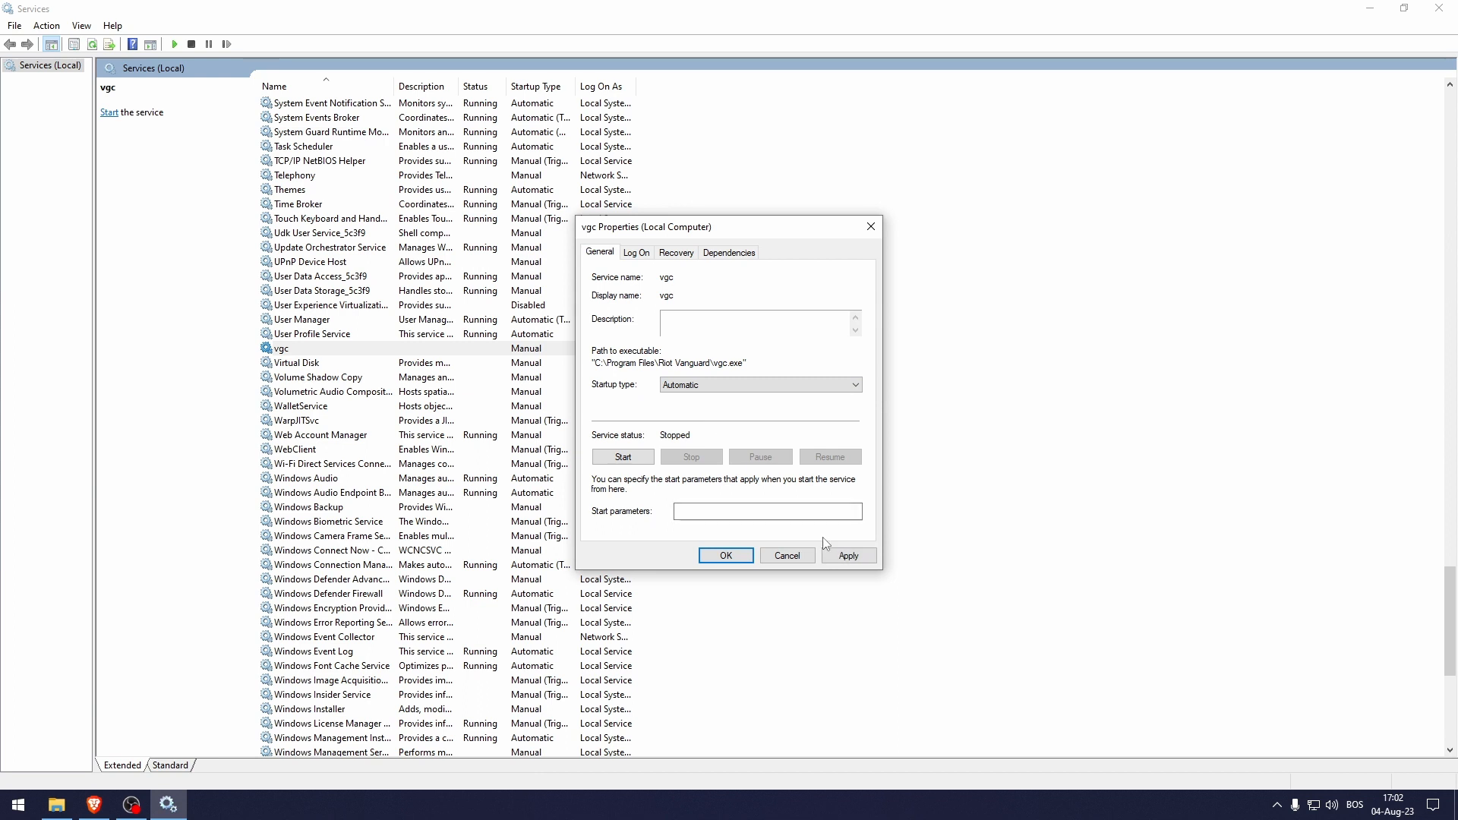
click(848, 556)
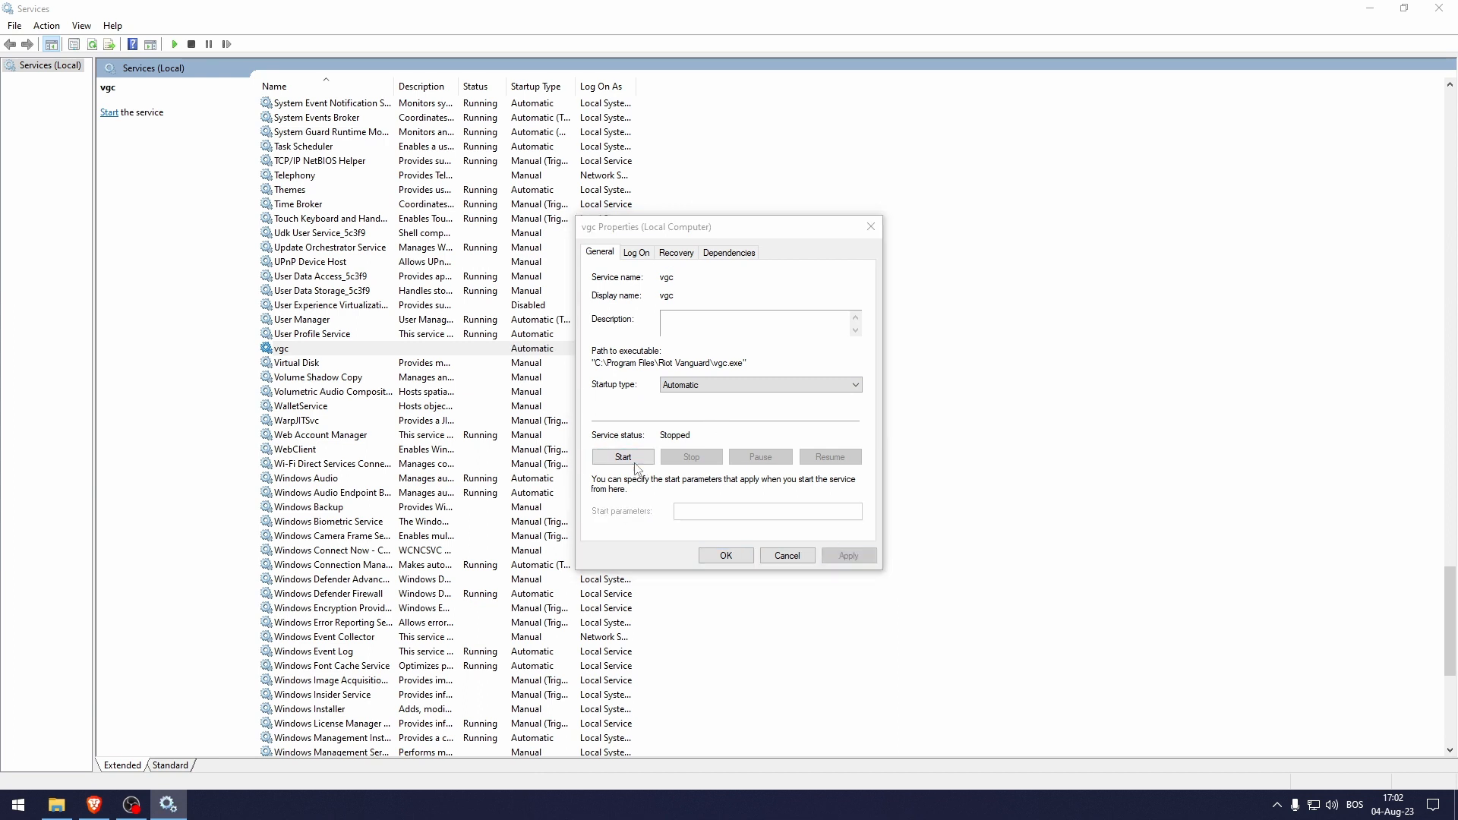
click(623, 458)
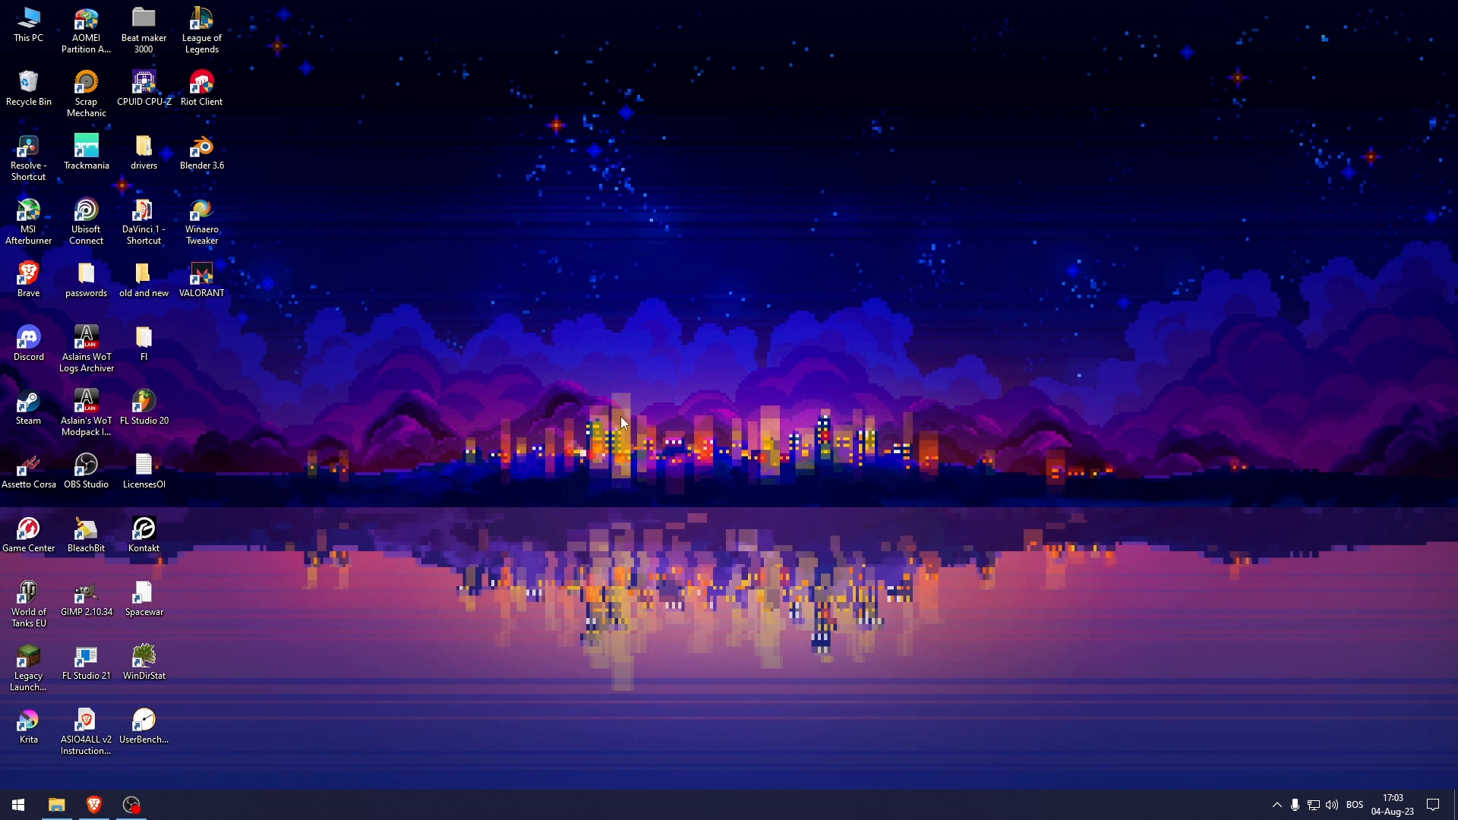
mouse_move(283, 585)
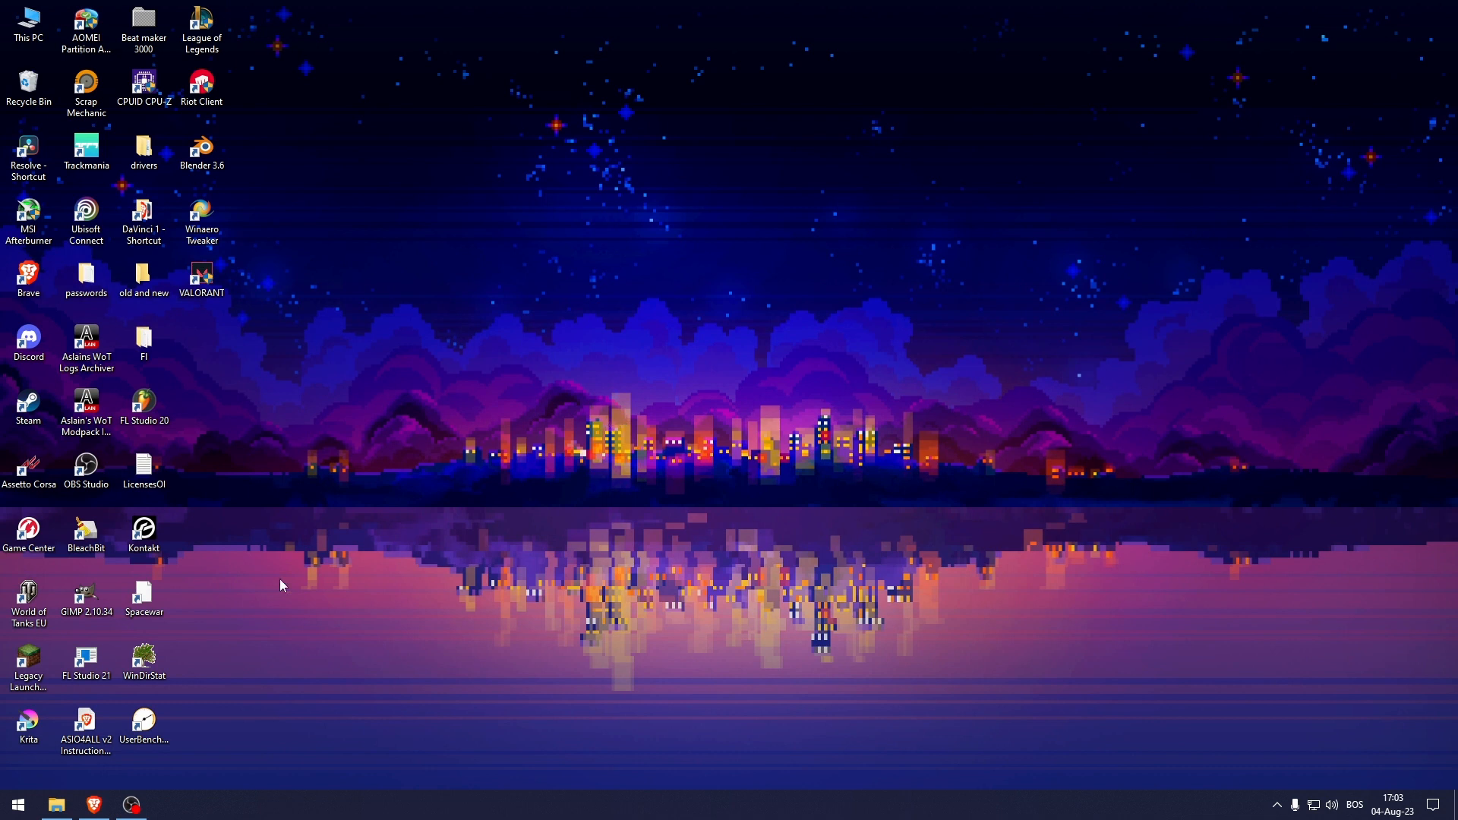
- Go to Apps & features in Windows Settings via the Start menu
click(17, 806)
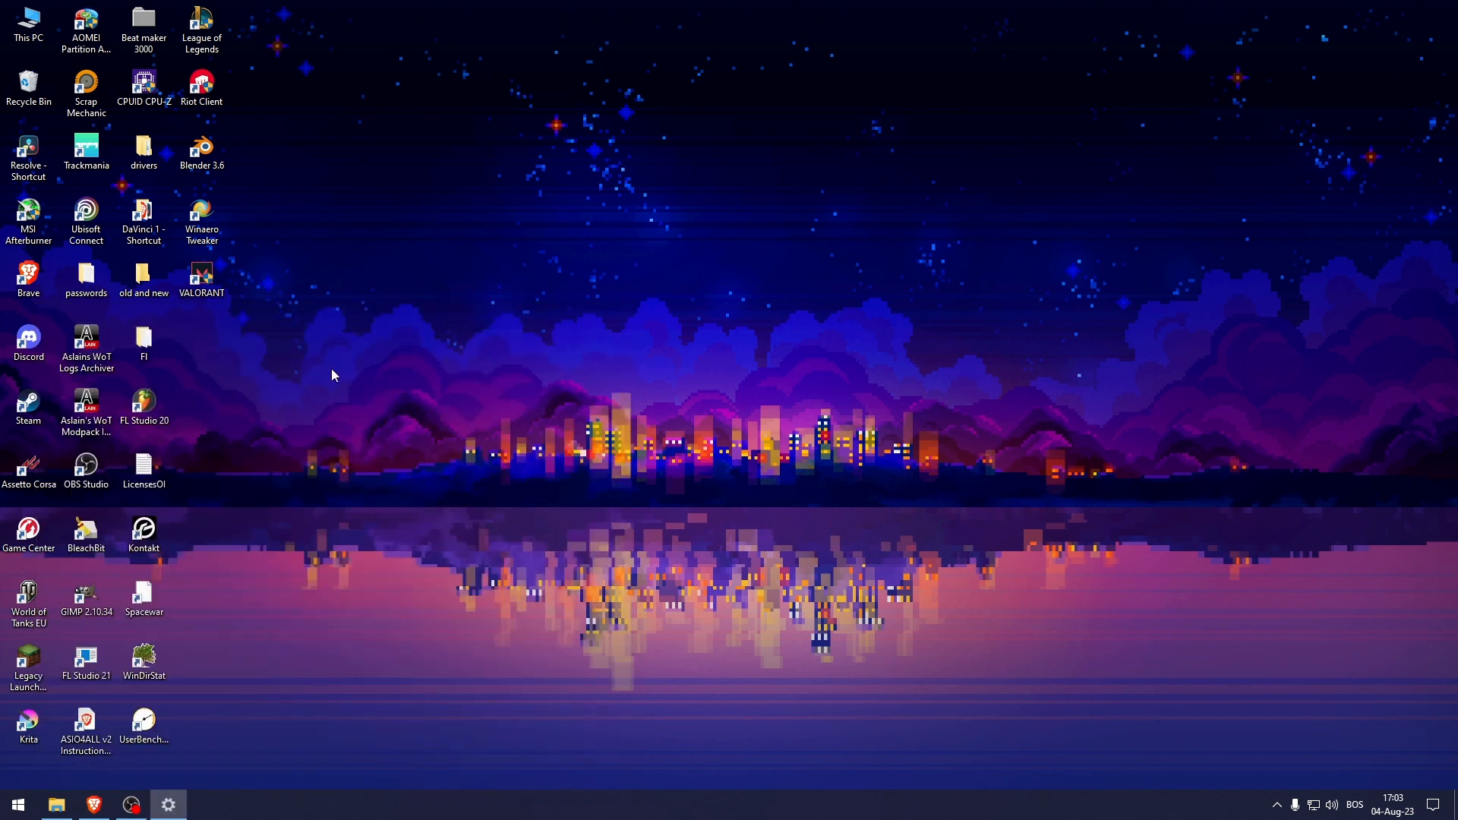
click(169, 805)
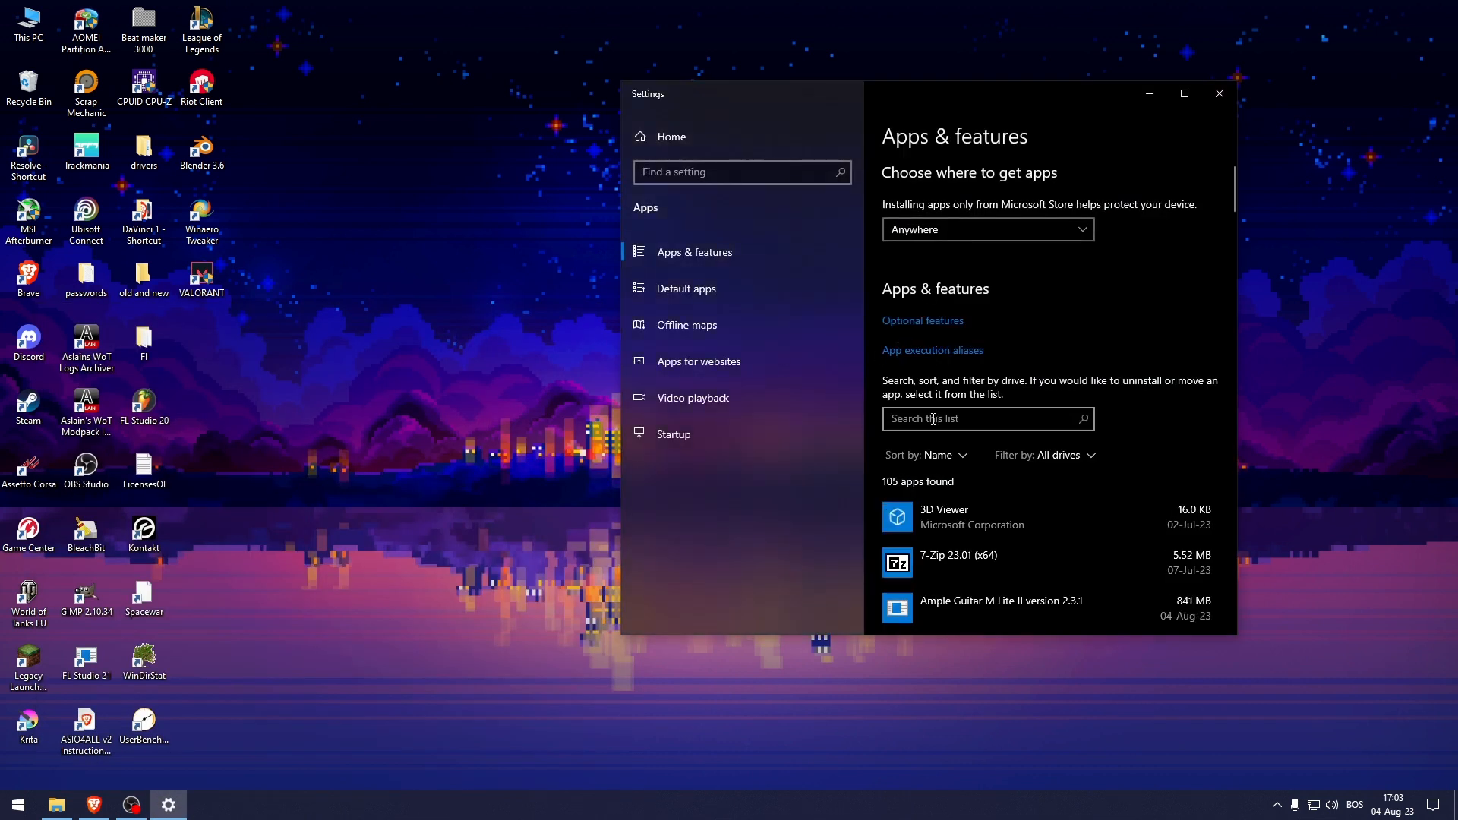
- Filter installed apps by 'riot', select Riot Vanguard to show Uninstall, and close Settings
text(riot)
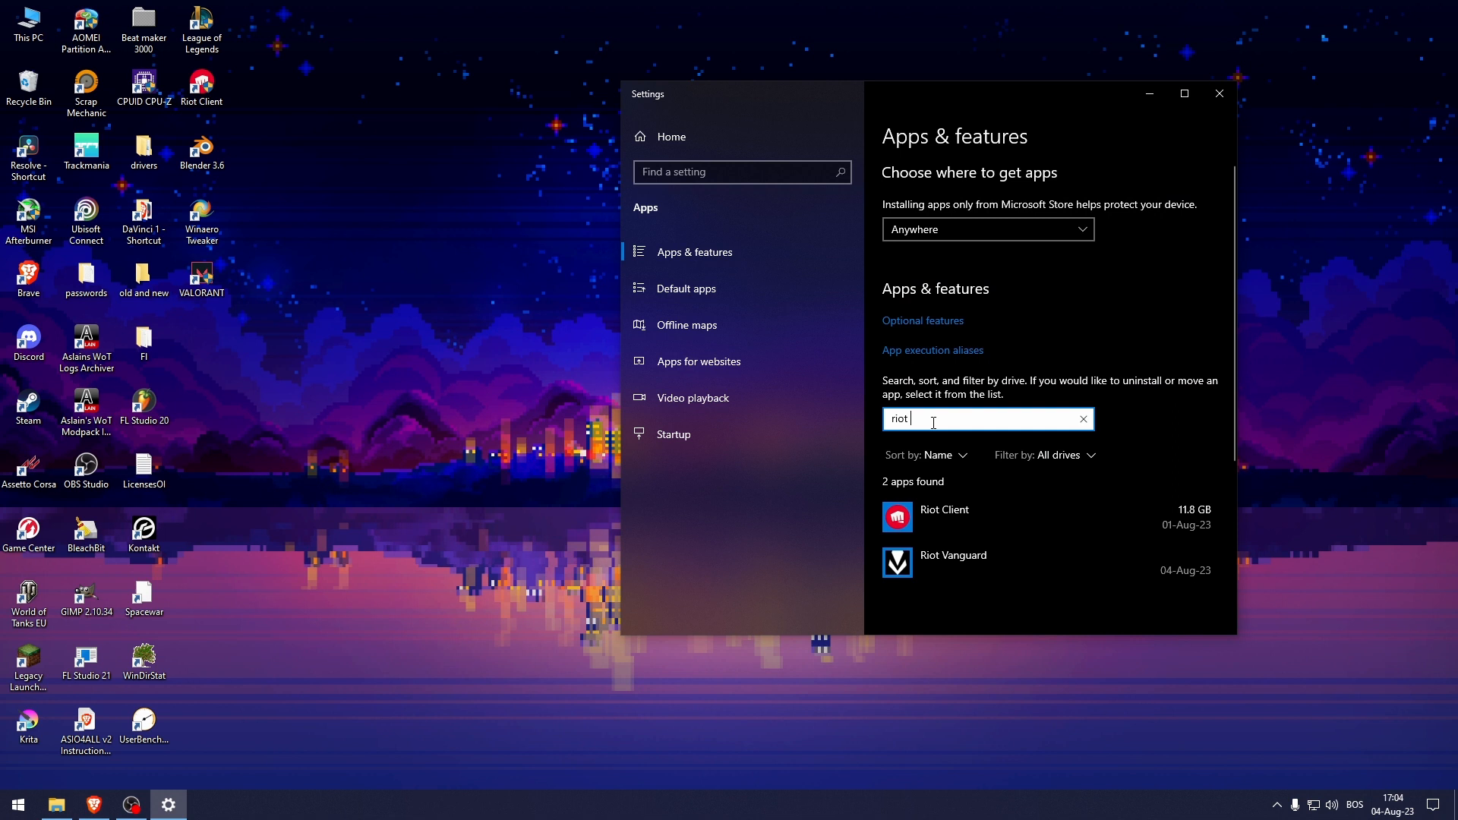
click(954, 558)
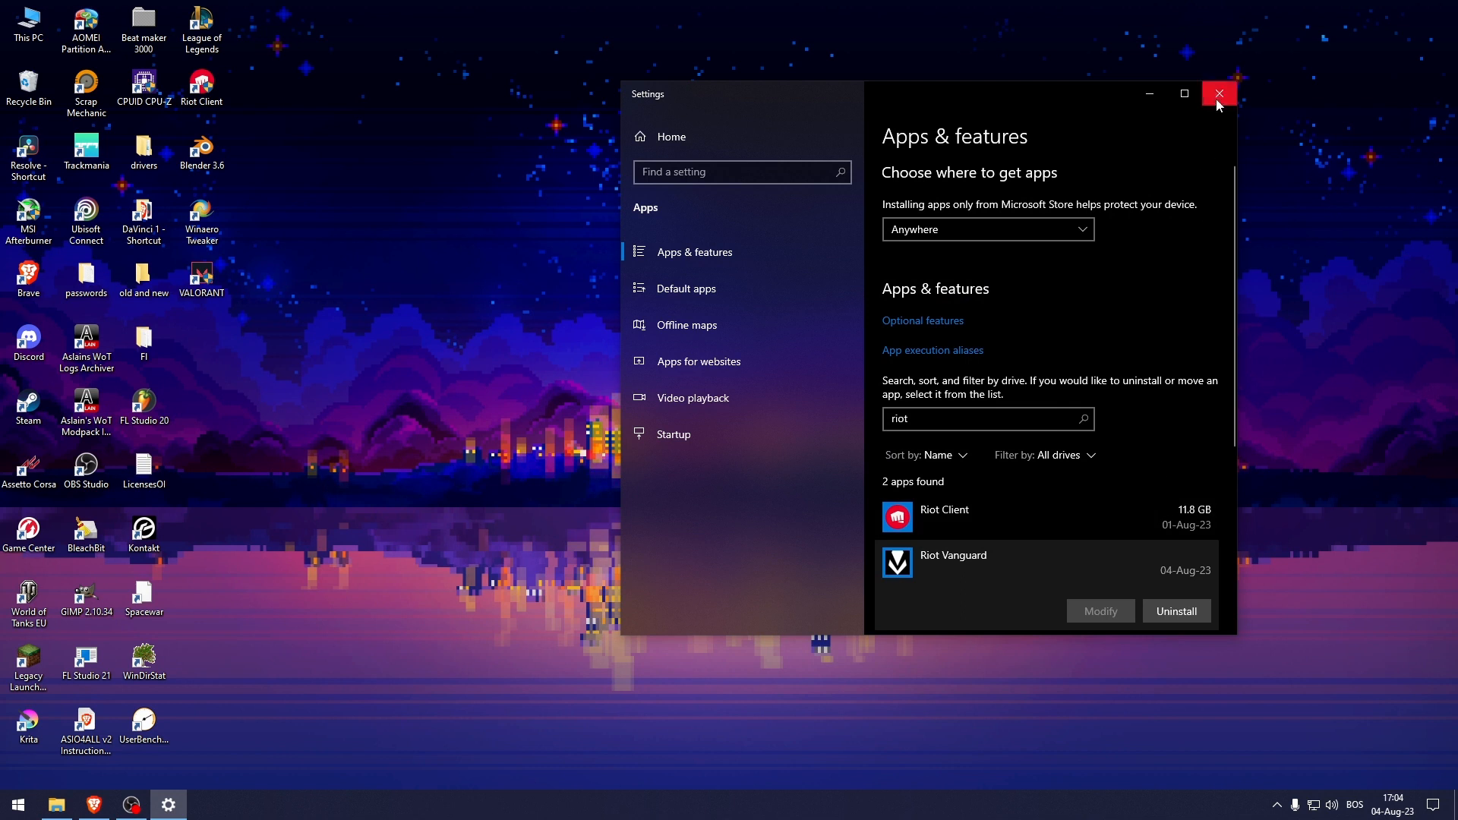
click(1219, 93)
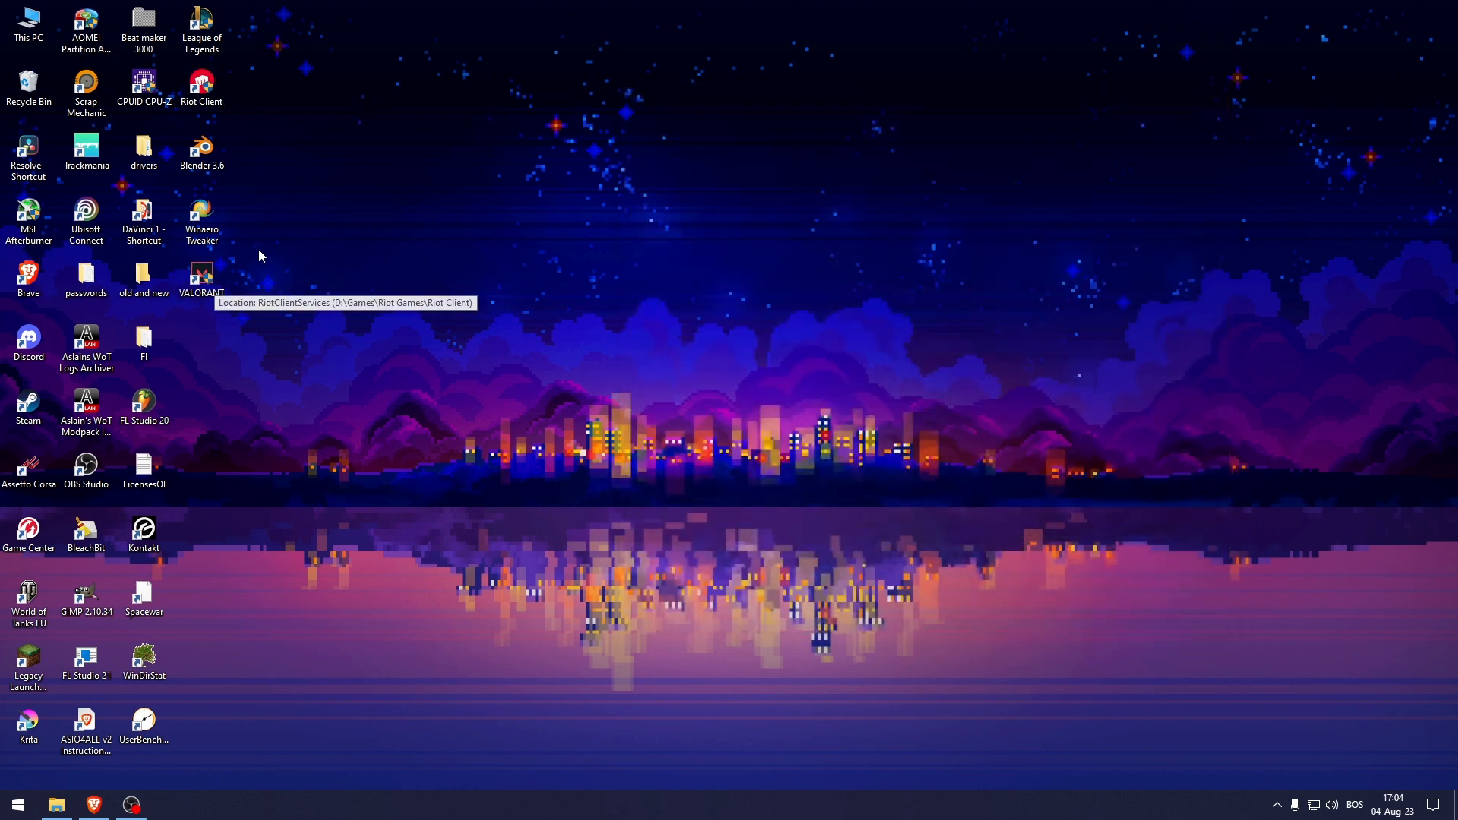
mouse_move(241, 258)
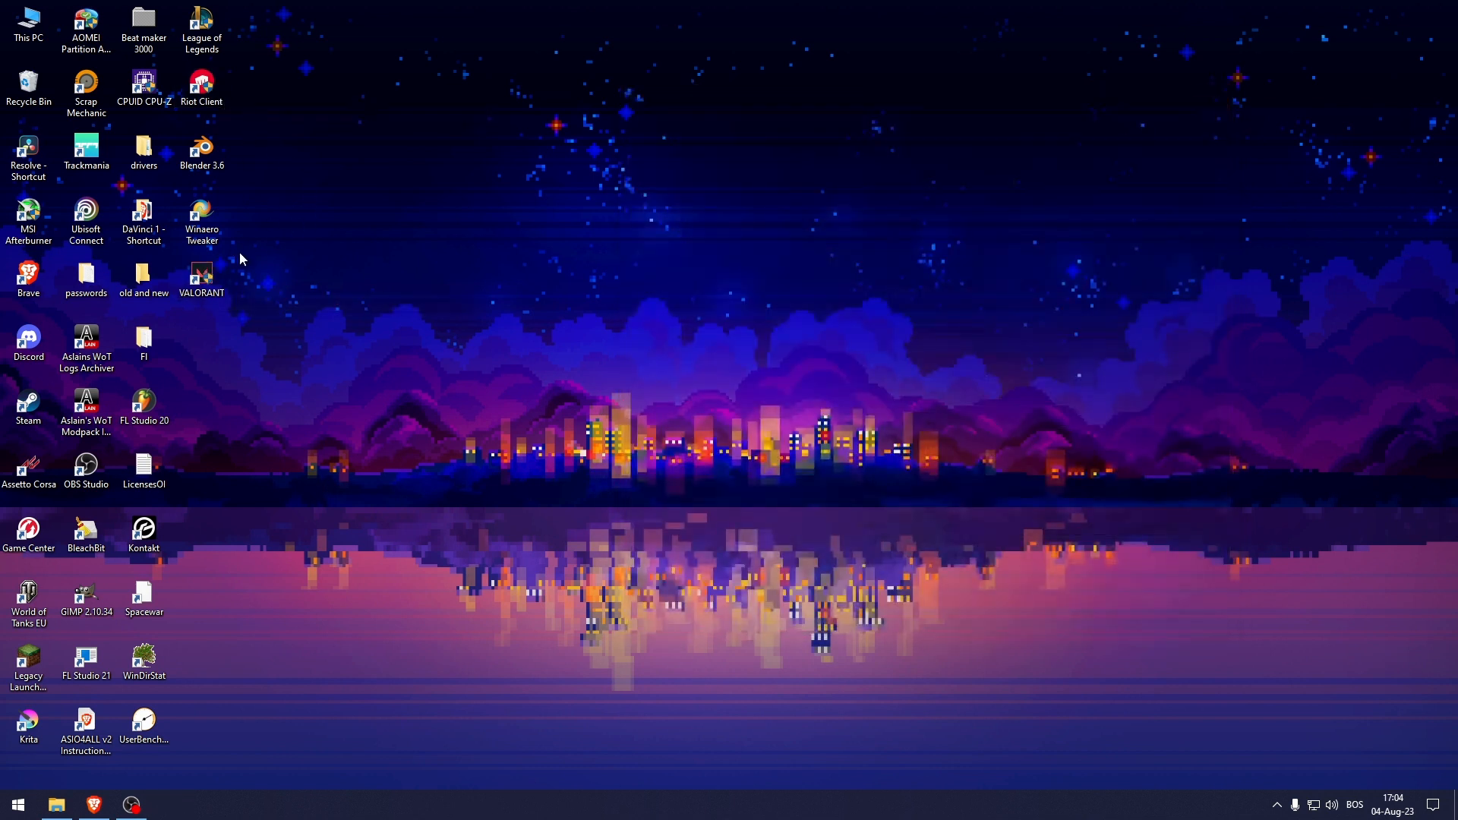